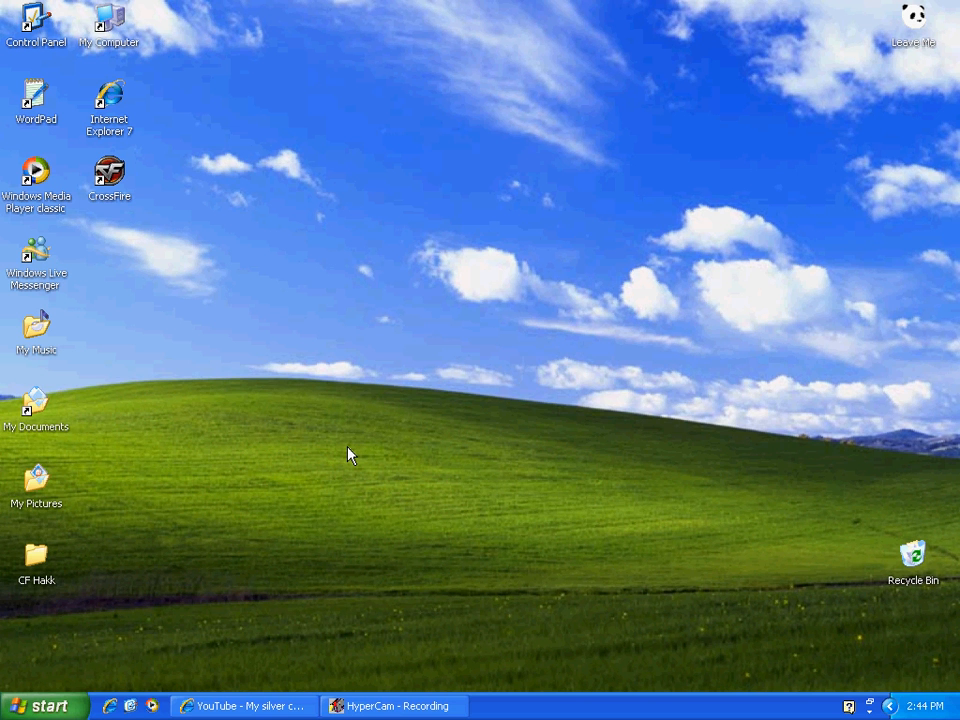
{"action": "mouse_move", "coordinate": [350, 461]}
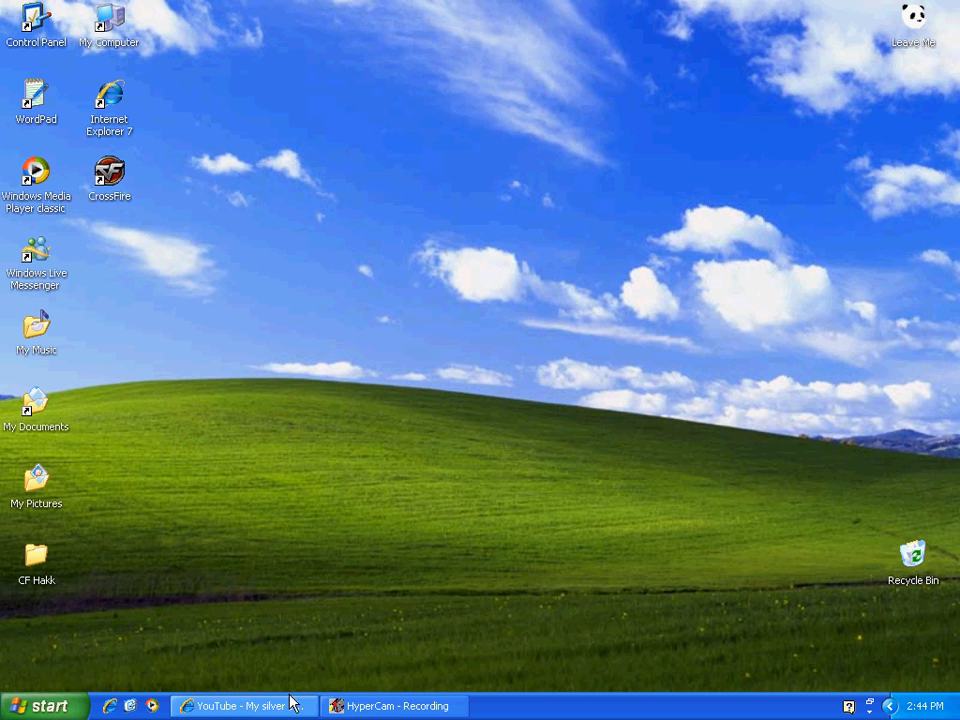
{"action": "mouse_move", "coordinate": [243, 705]}
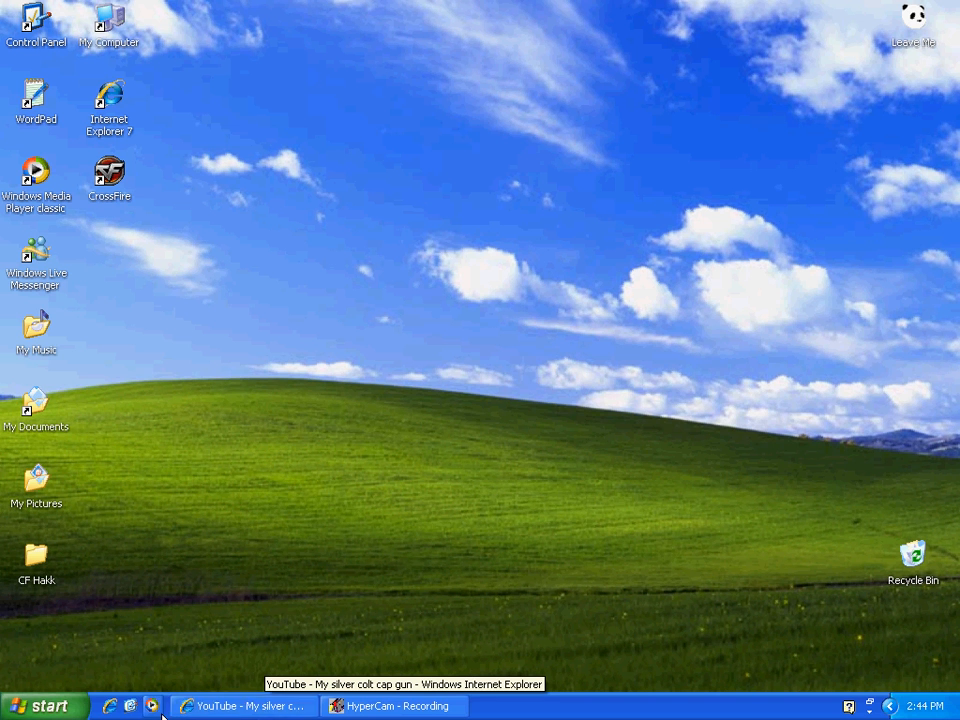
{"action": "mouse_move", "coordinate": [265, 567]}
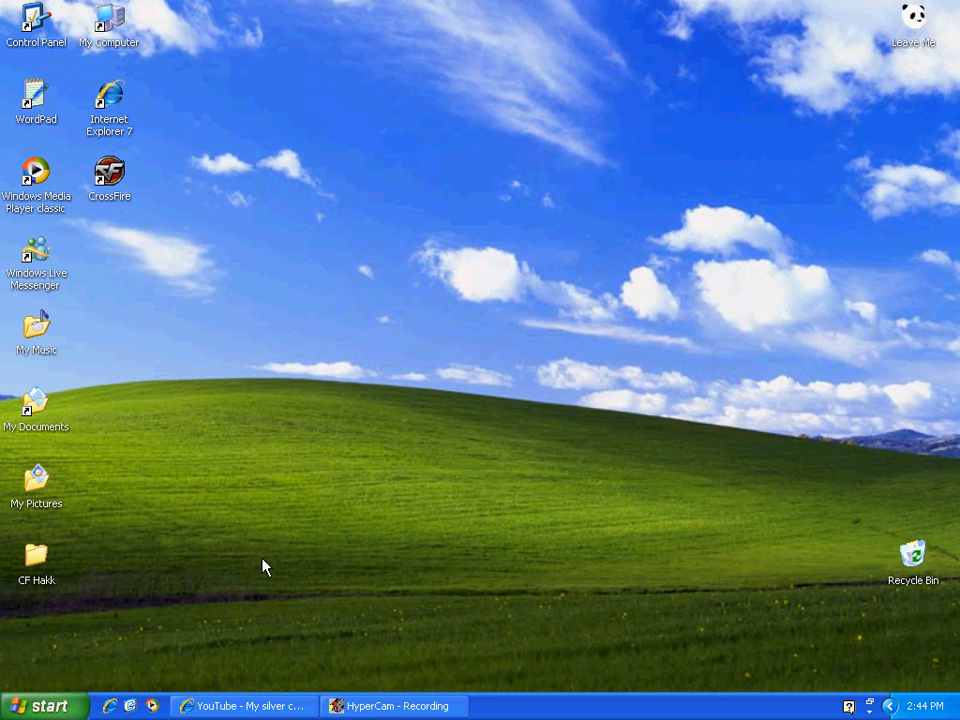
Browse from My Computer through Program Files, CrossFire and rez into the UI folder.
{"action": "left_click", "coordinate": [40, 705]}
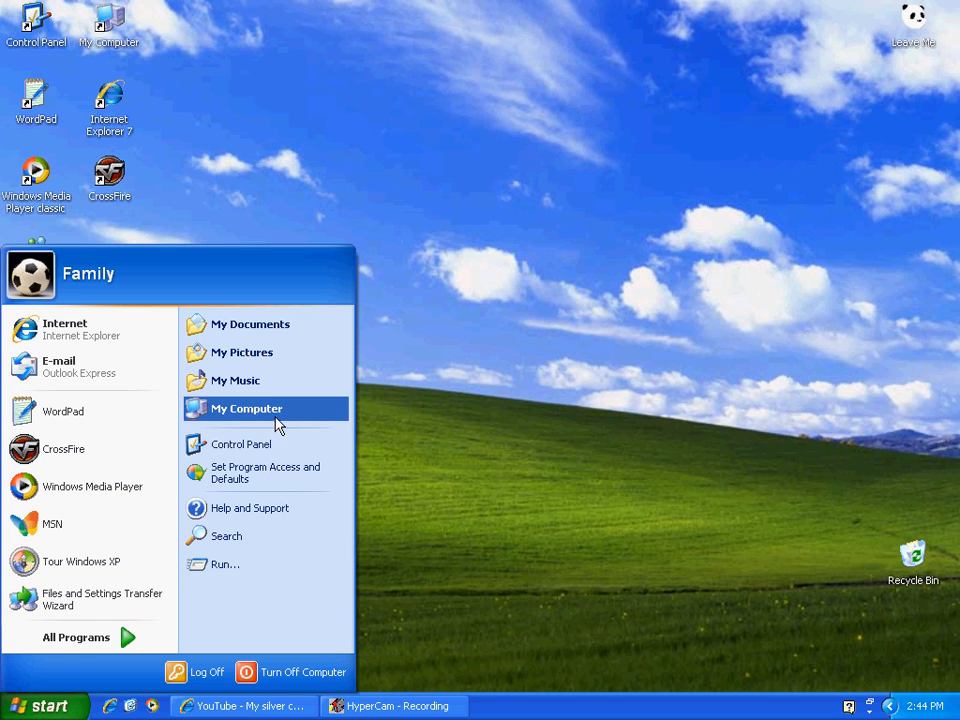
{"action": "left_click", "coordinate": [245, 408]}
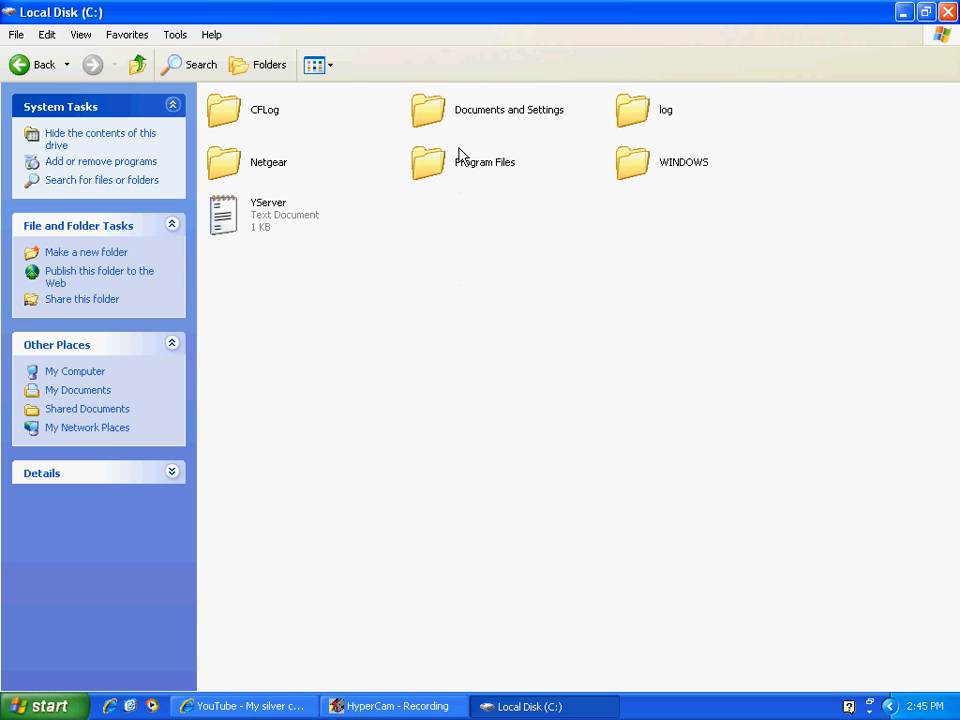
{"action": "mouse_move", "coordinate": [676, 186]}
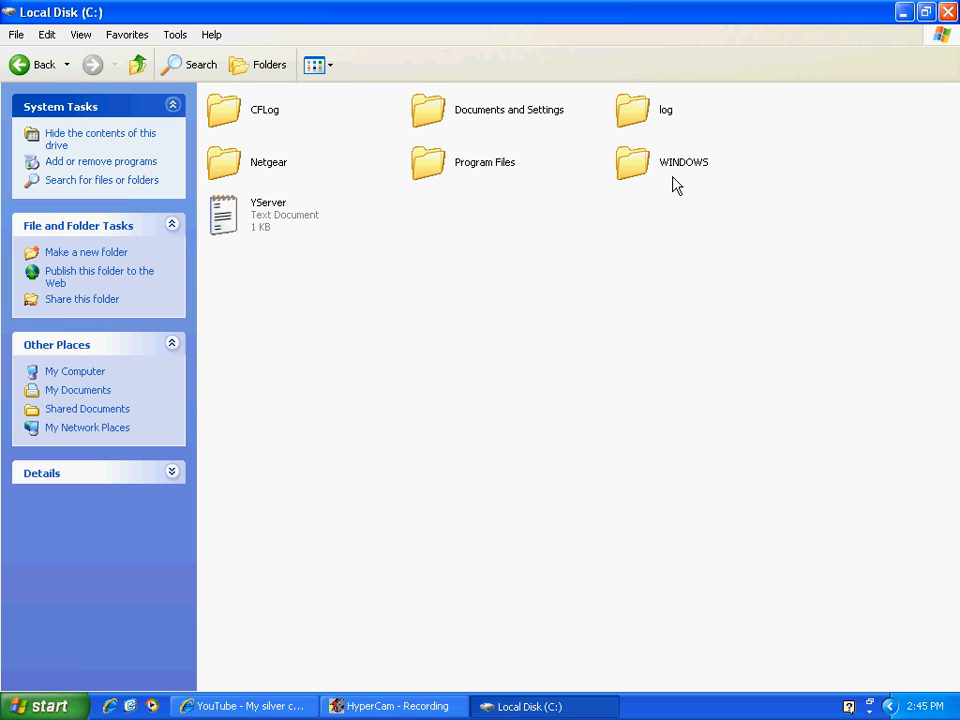
{"action": "mouse_move", "coordinate": [472, 170]}
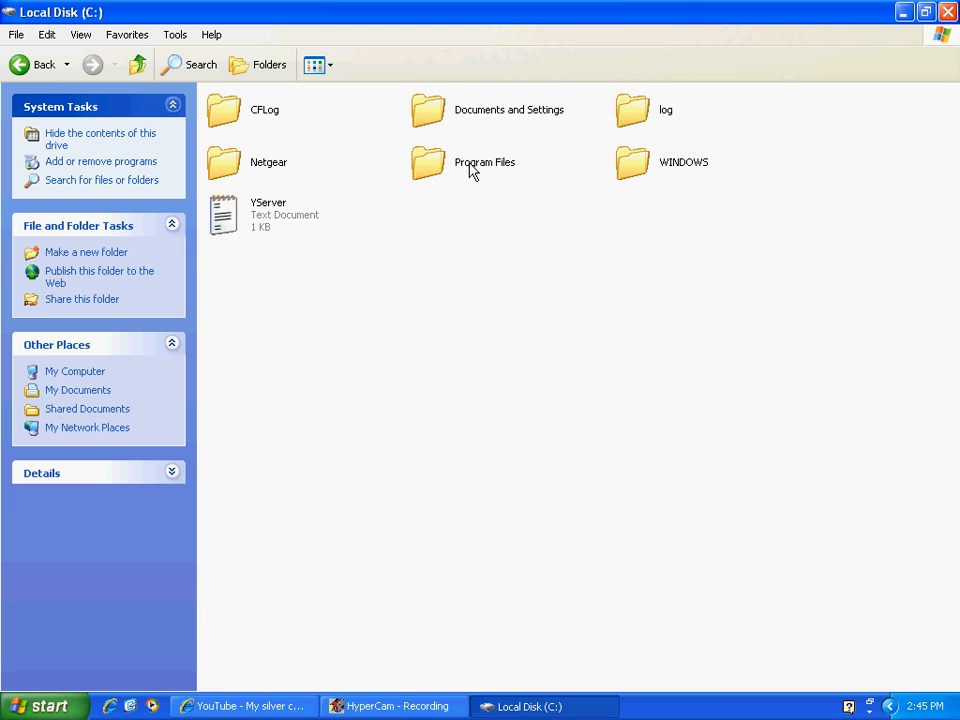
{"action": "double_click", "coordinate": [484, 162]}
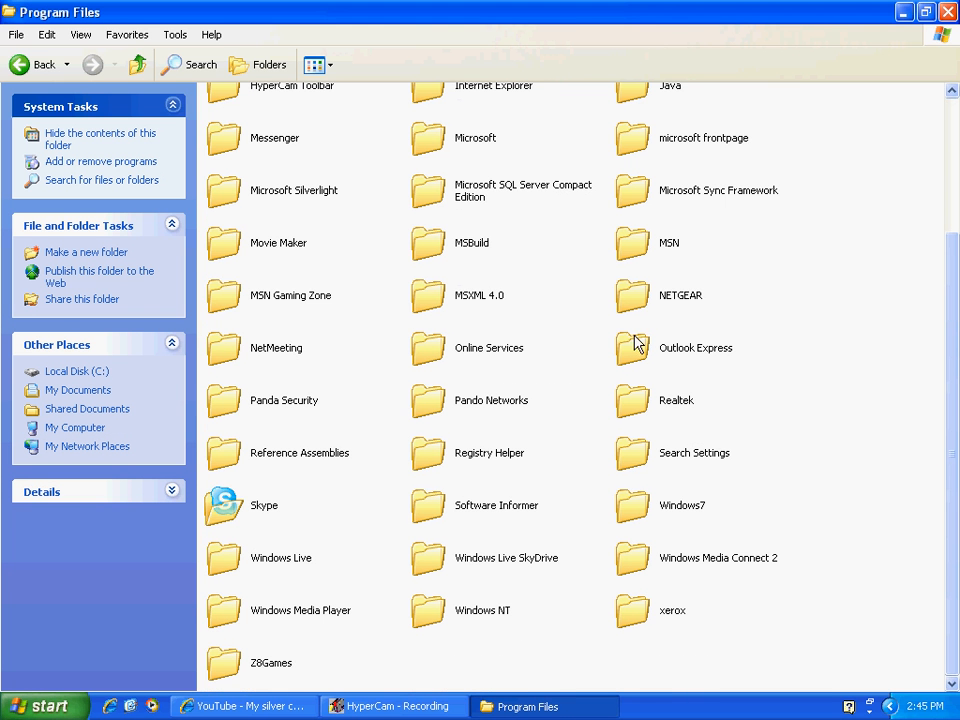
{"action": "mouse_move", "coordinate": [235, 670]}
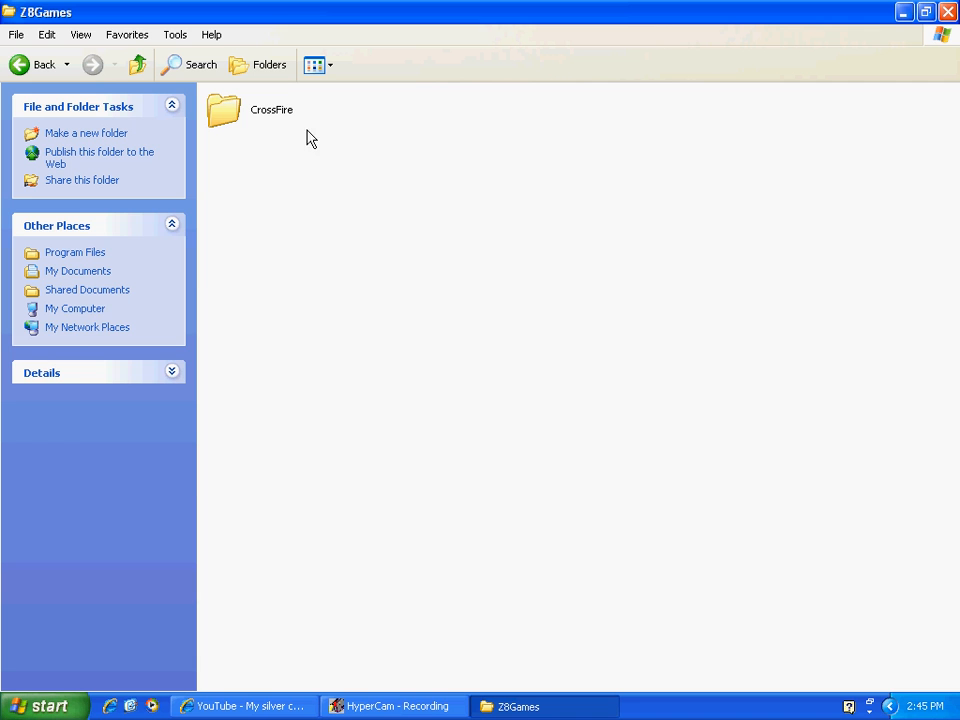
{"action": "double_click", "coordinate": [224, 110]}
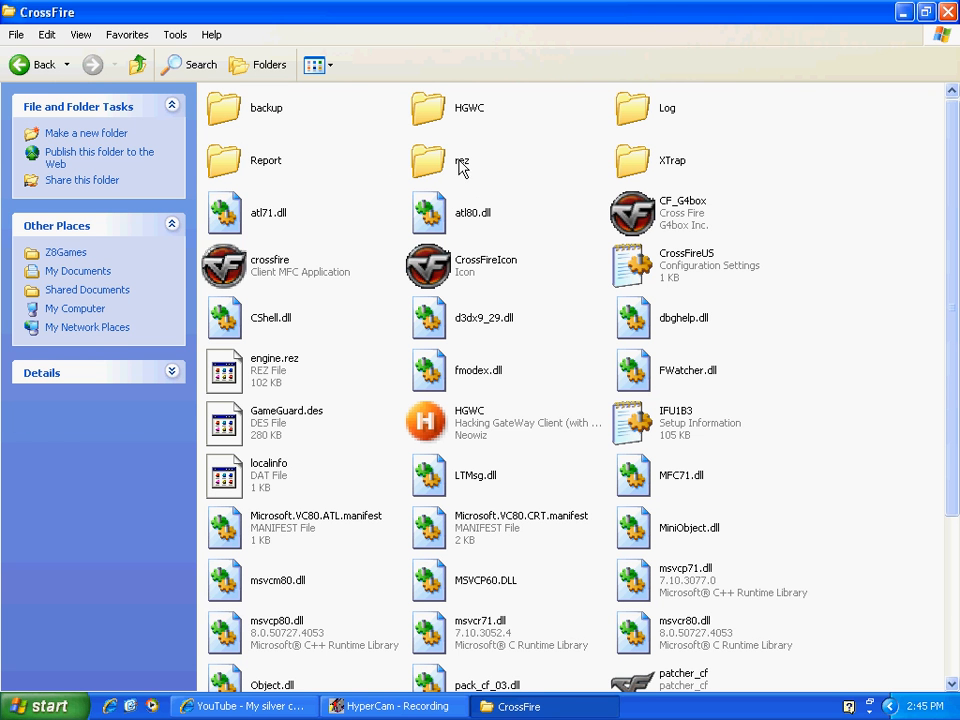
{"action": "double_click", "coordinate": [443, 160]}
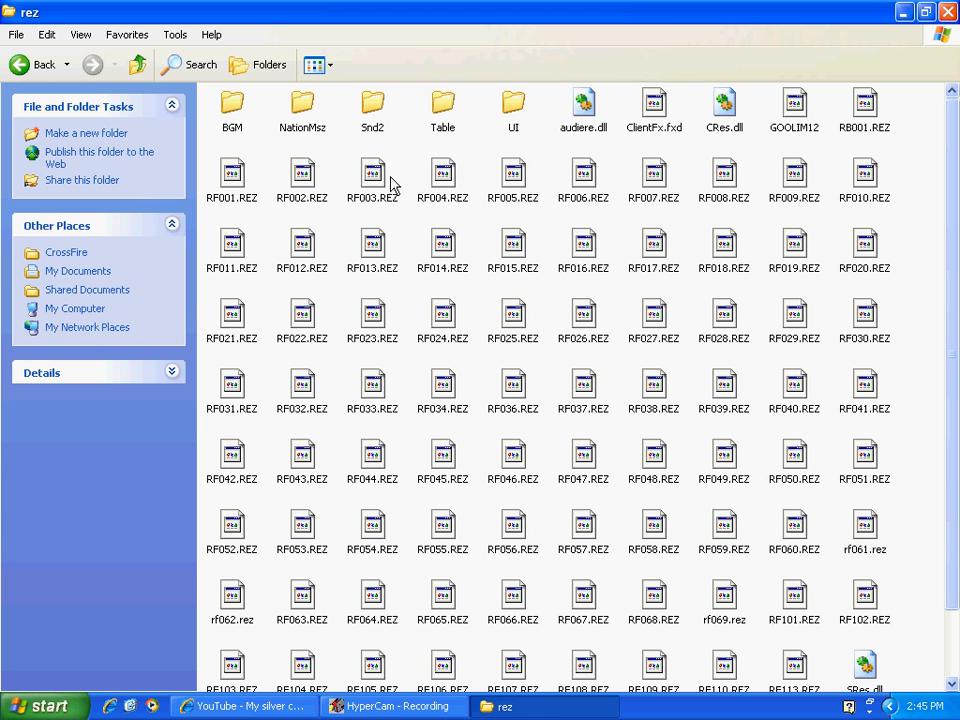
{"action": "left_click", "coordinate": [513, 105]}
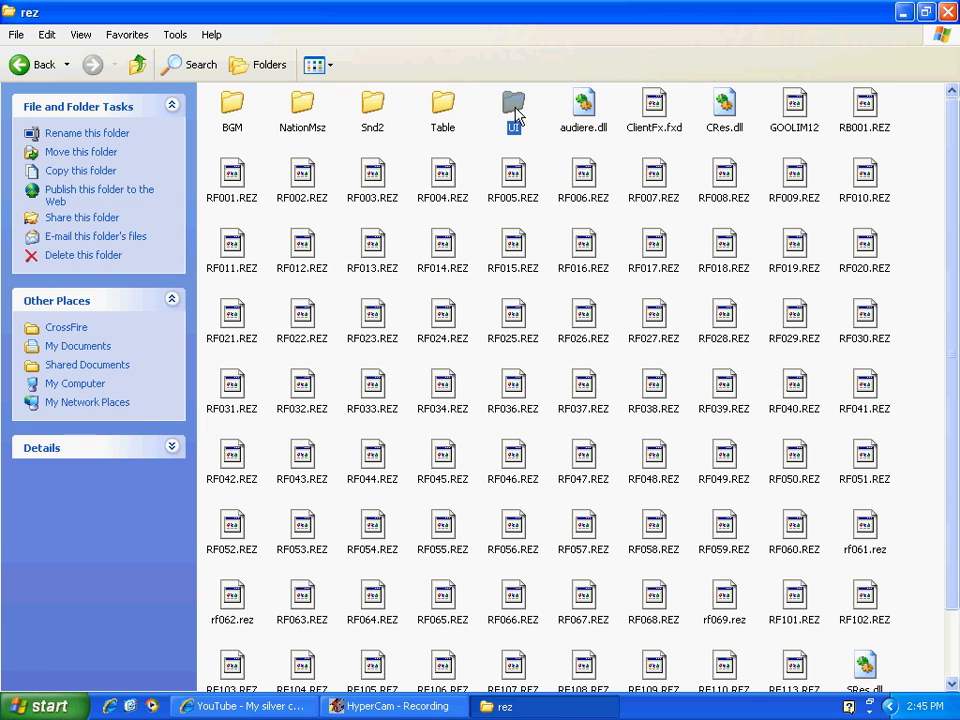
{"action": "double_click", "coordinate": [513, 108]}
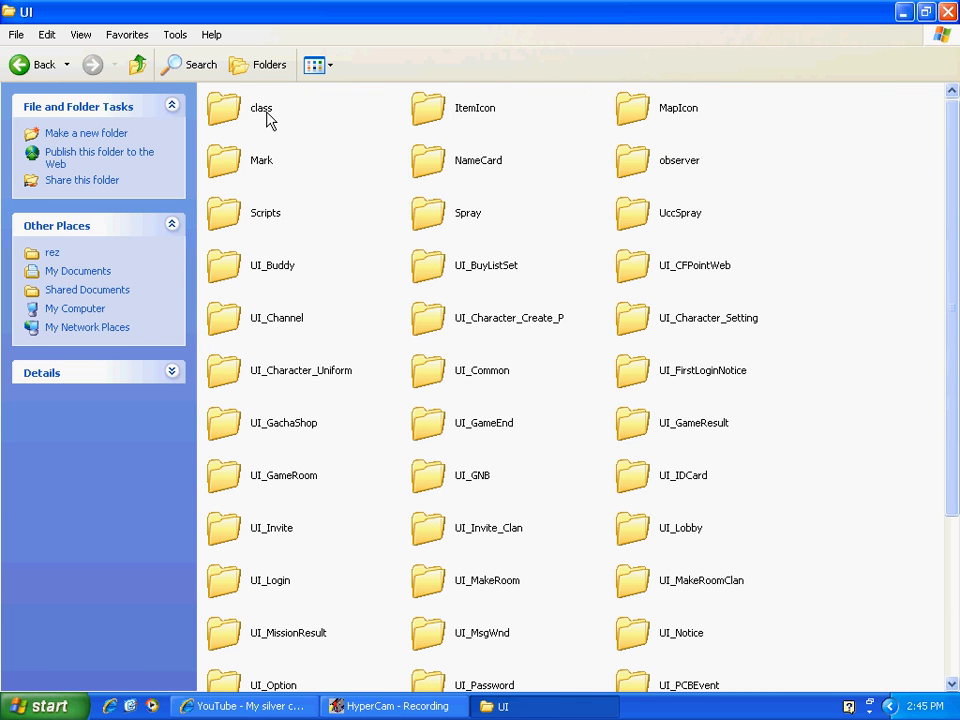
Open the class folder and select the BigClass_1 icon file.
{"action": "double_click", "coordinate": [261, 108]}
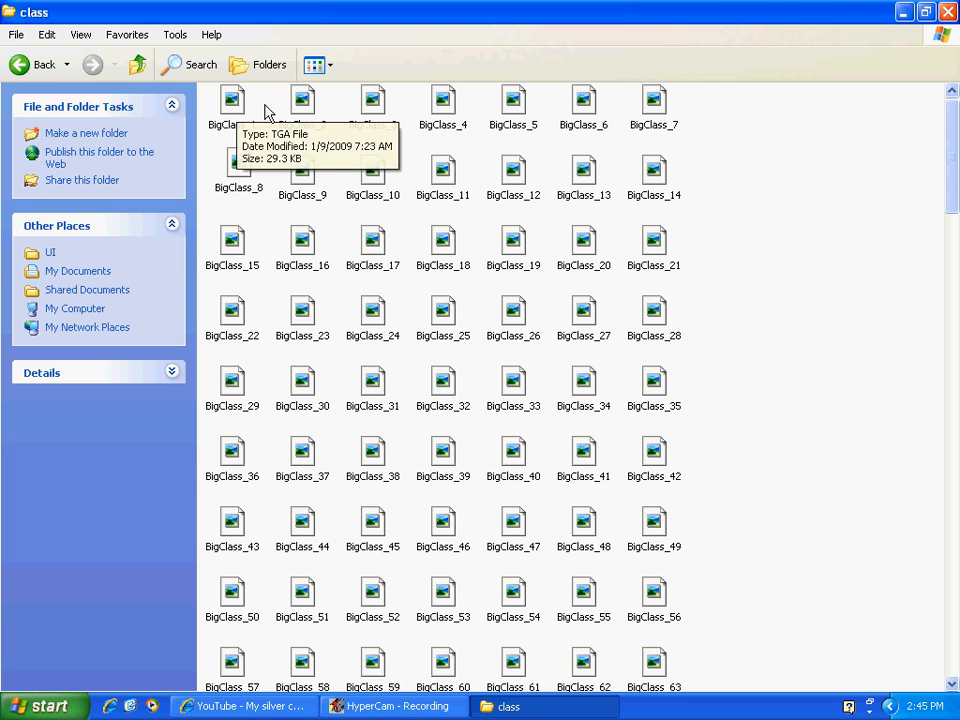
{"action": "mouse_move", "coordinate": [232, 107]}
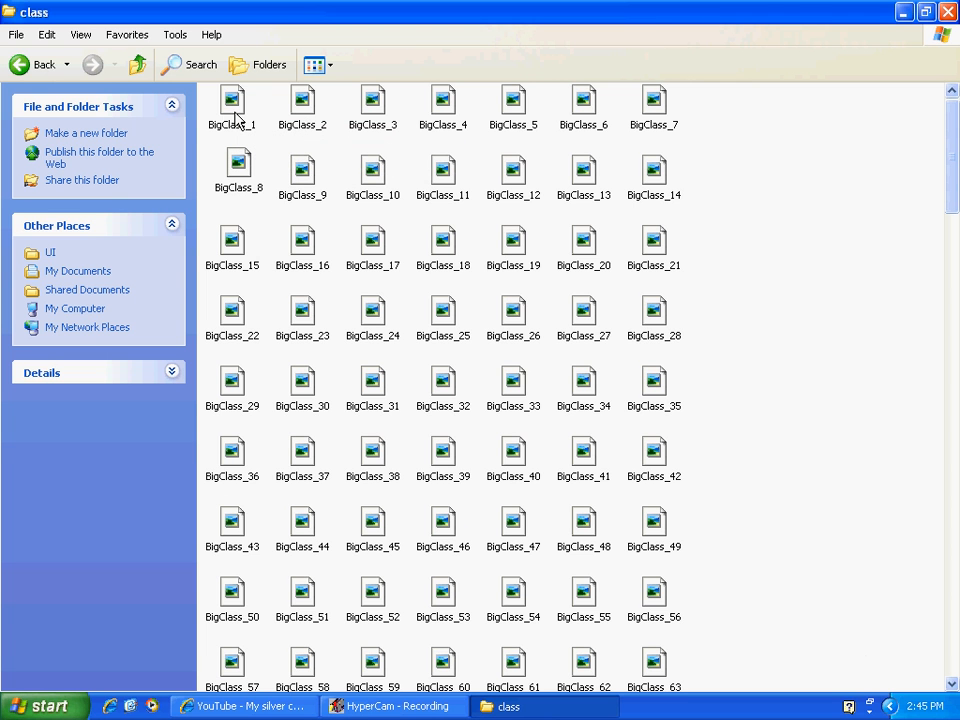
{"action": "left_click", "coordinate": [232, 100]}
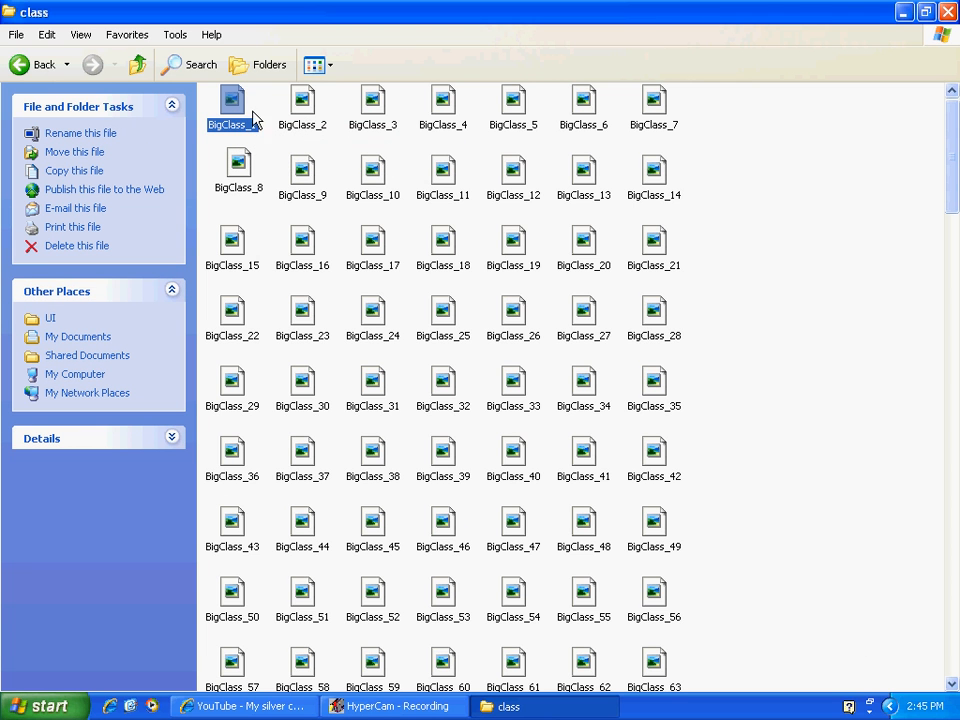
{"action": "mouse_move", "coordinate": [368, 122]}
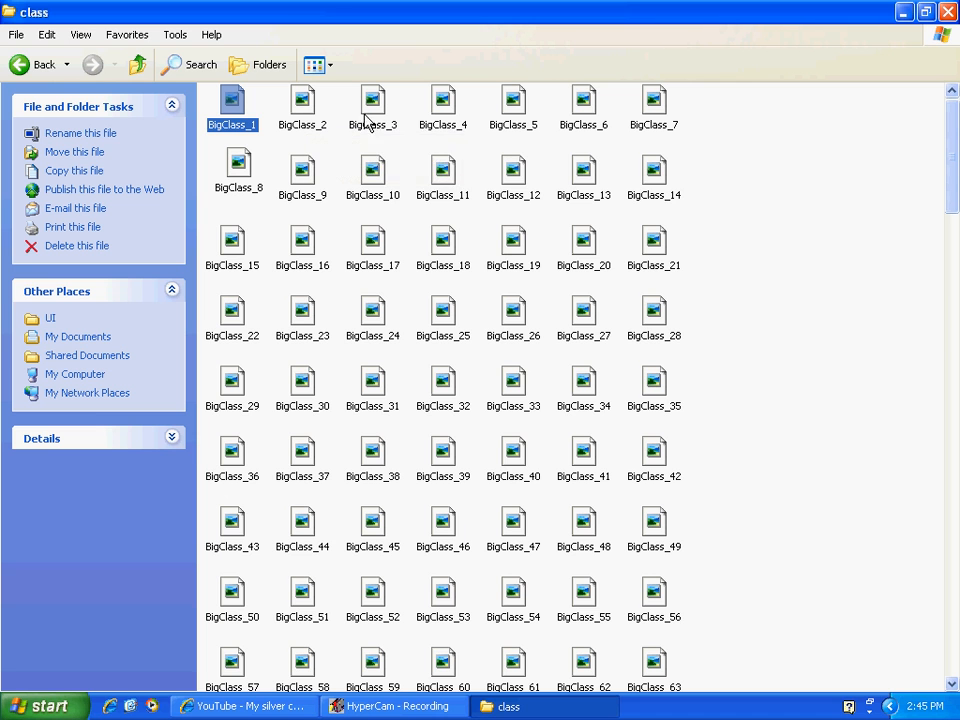
{"action": "mouse_move", "coordinate": [373, 108]}
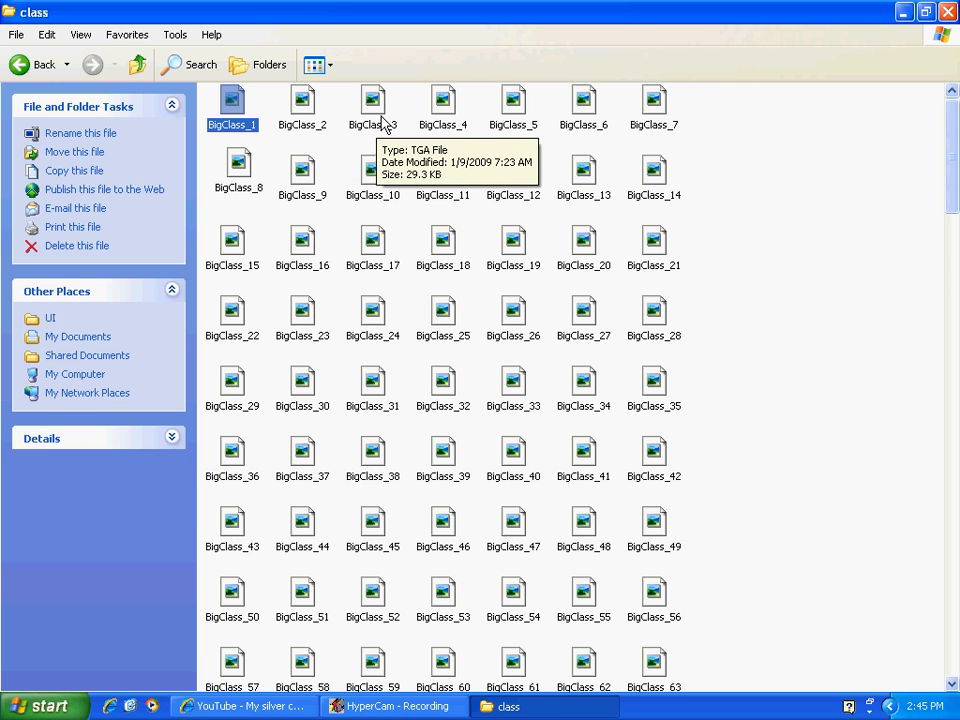
{"action": "mouse_move", "coordinate": [513, 110]}
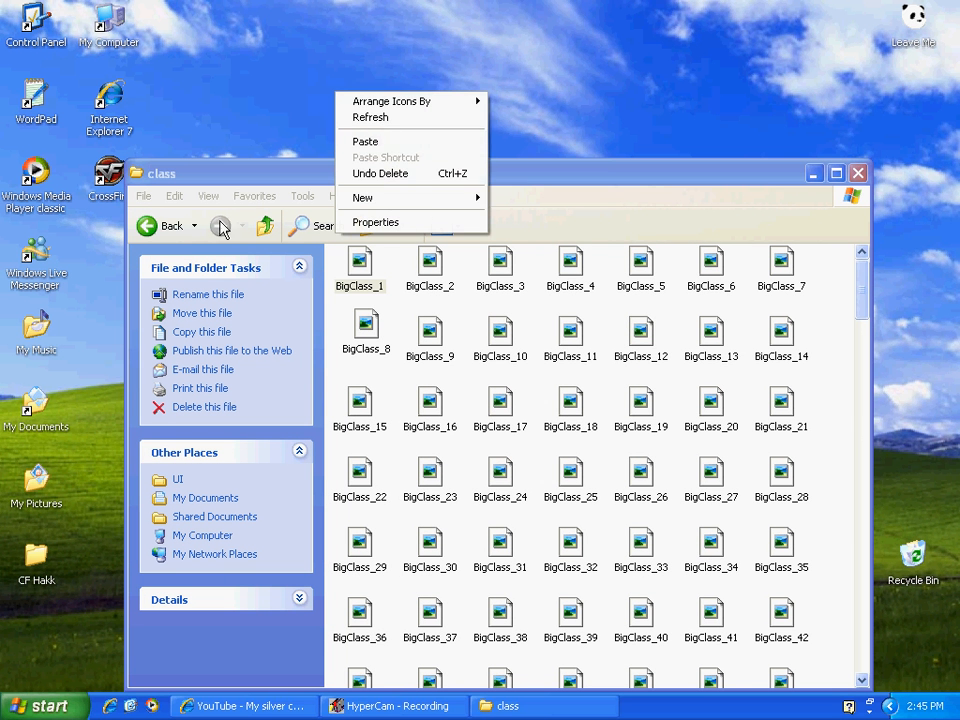
Create a New Folder, then bring up the file actions for BigClass_1.
{"action": "left_click", "coordinate": [363, 197]}
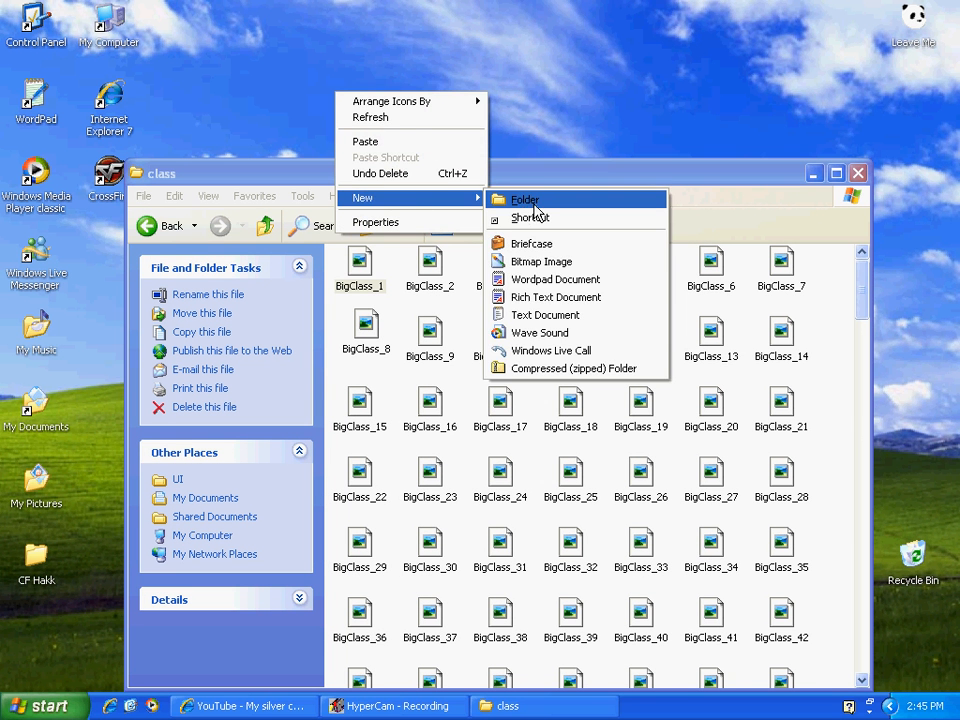
{"action": "left_click", "coordinate": [524, 200]}
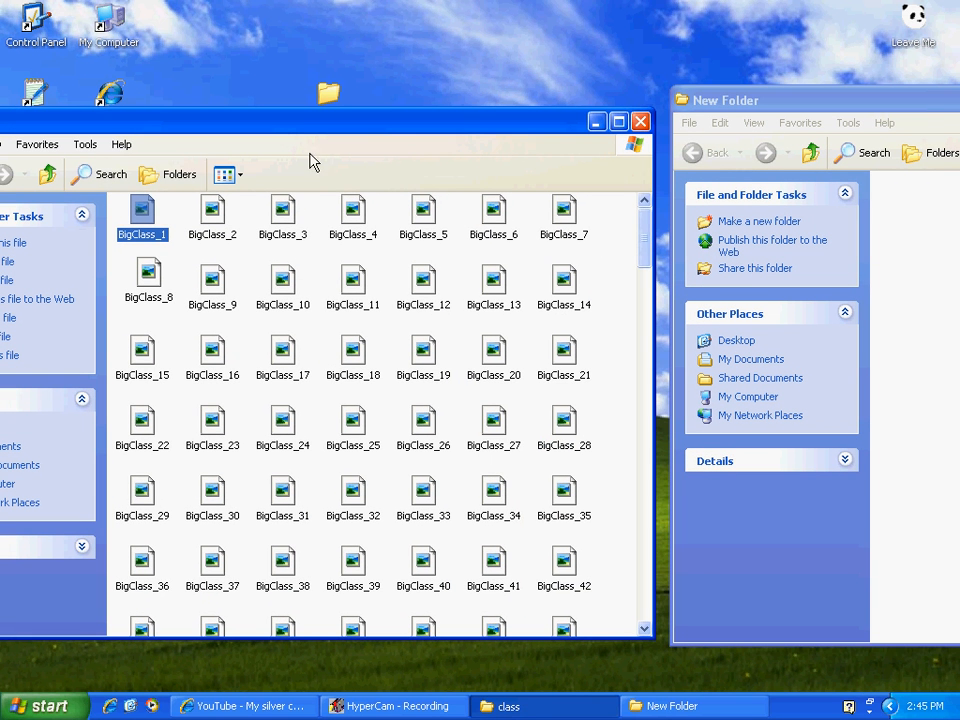
{"action": "mouse_move", "coordinate": [180, 248]}
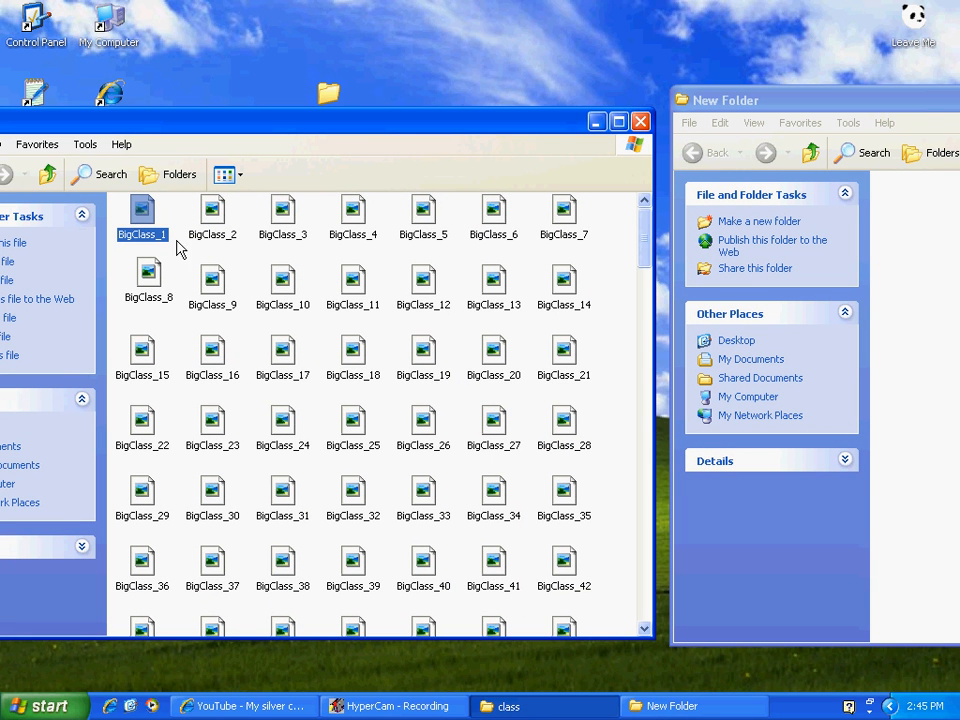
{"action": "mouse_move", "coordinate": [200, 270]}
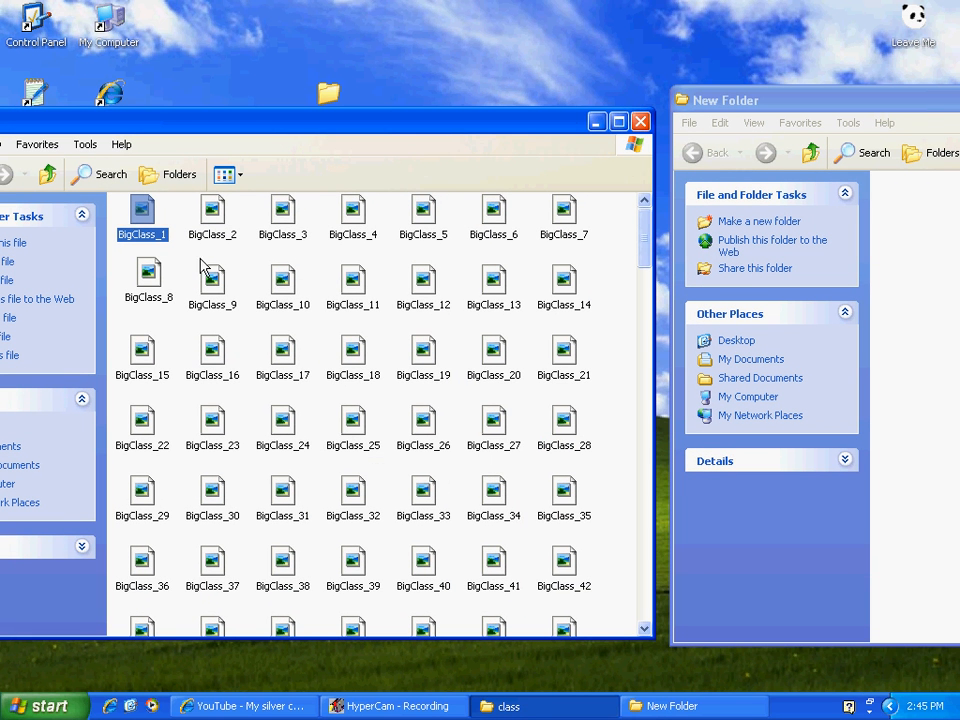
{"action": "right_click", "coordinate": [142, 210]}
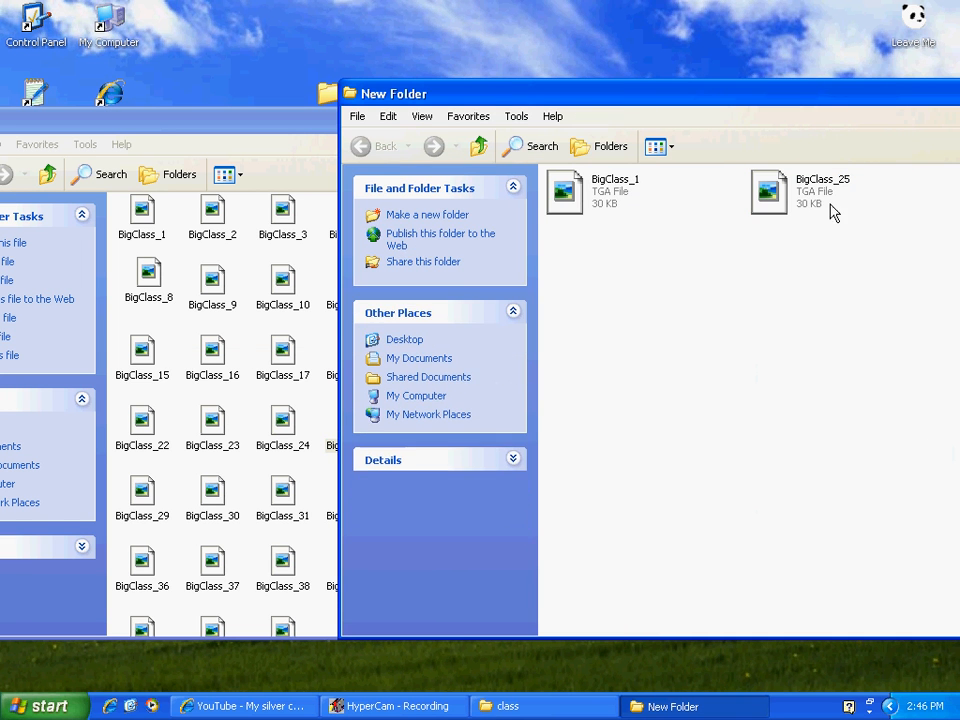
{"action": "mouse_move", "coordinate": [815, 185]}
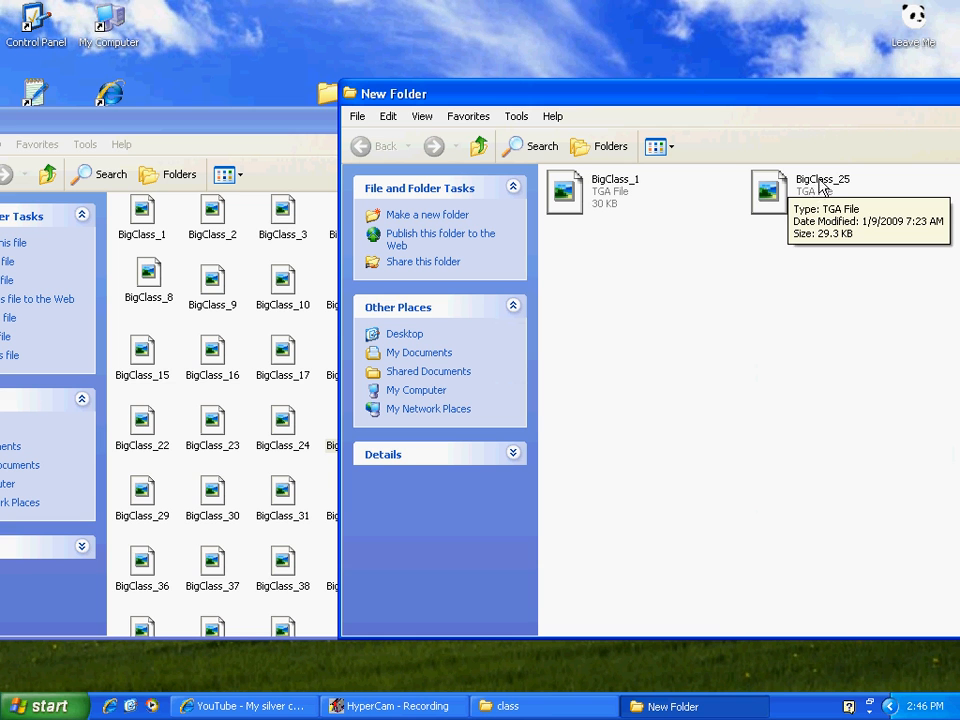
{"action": "mouse_move", "coordinate": [630, 197]}
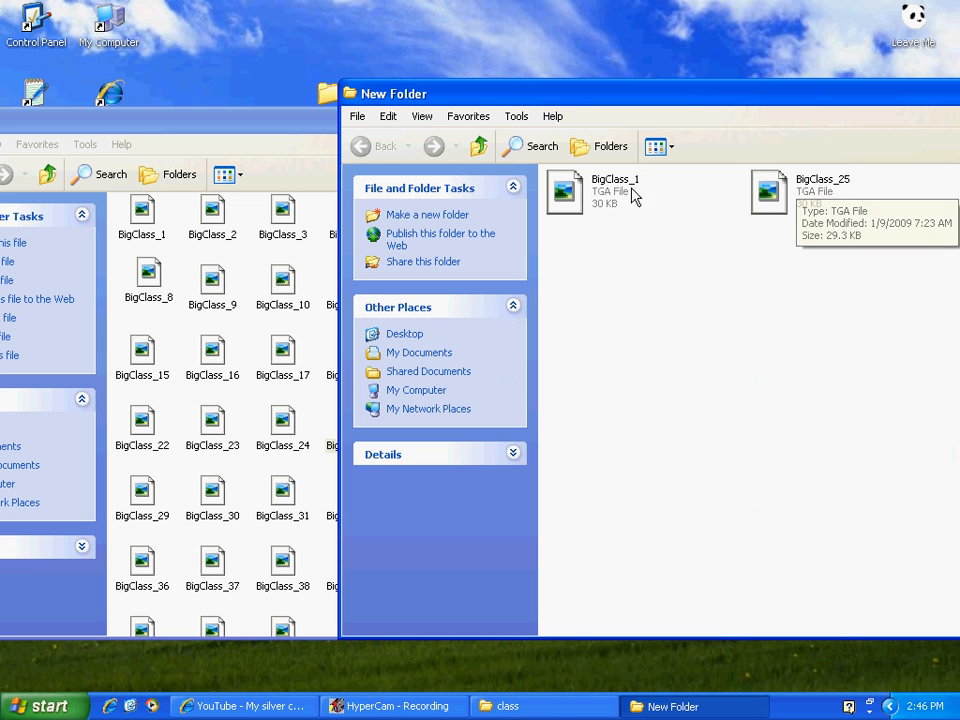
{"action": "mouse_move", "coordinate": [610, 185]}
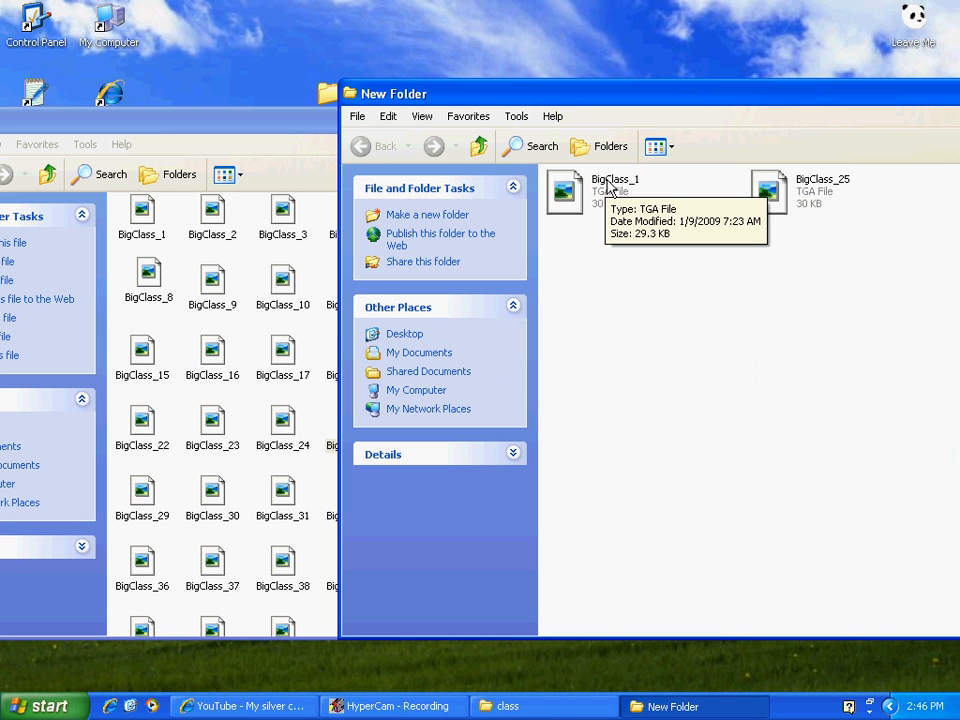
{"action": "mouse_move", "coordinate": [807, 189]}
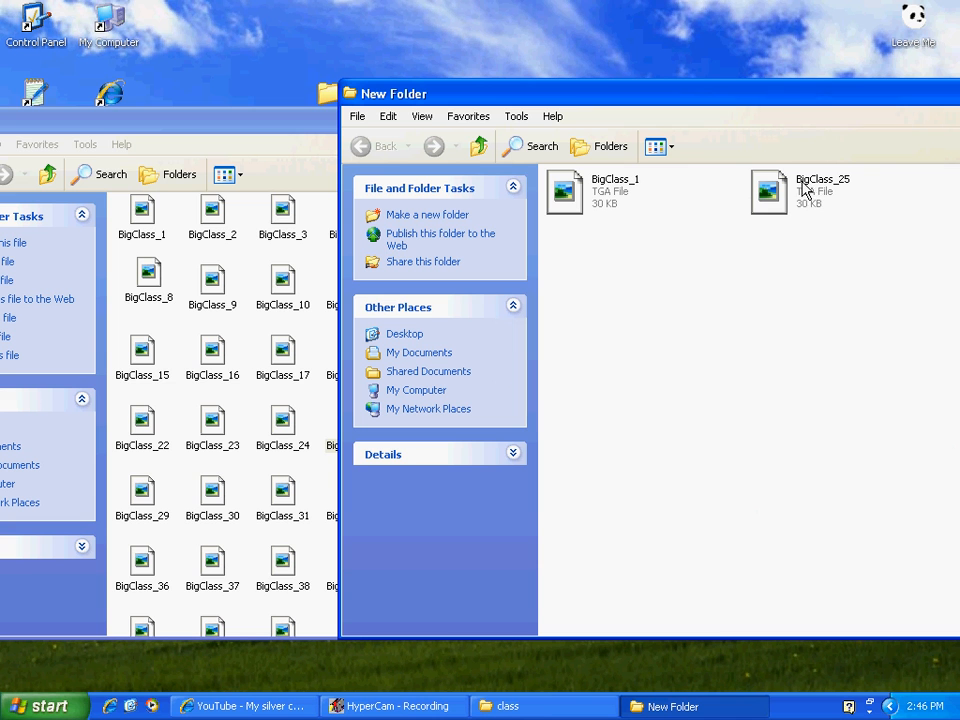
{"action": "mouse_move", "coordinate": [148, 228]}
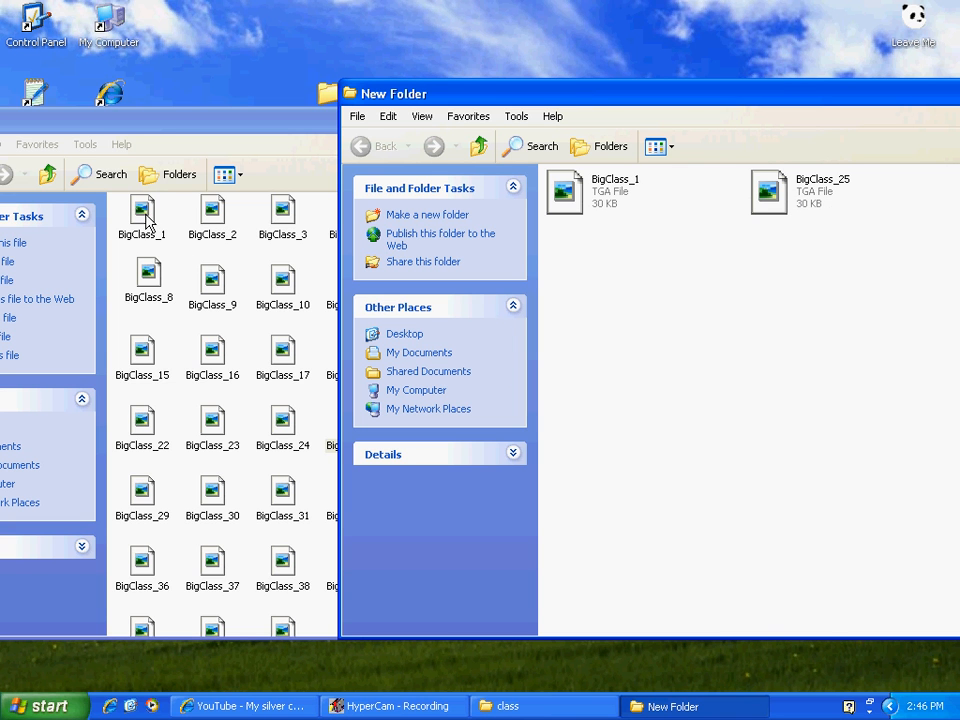
{"action": "mouse_move", "coordinate": [170, 143]}
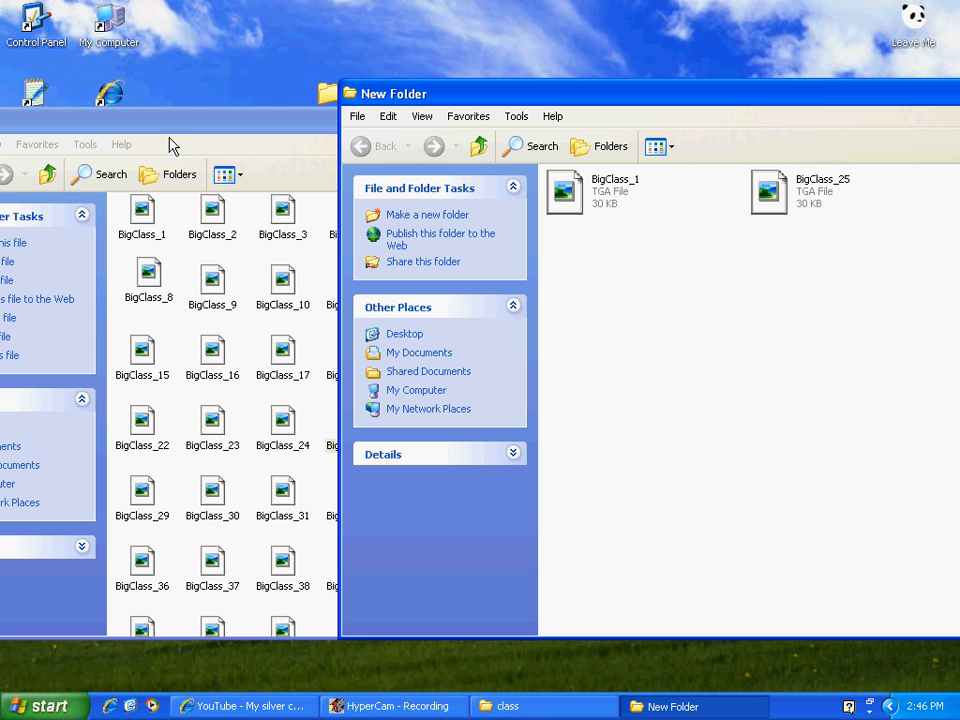
{"action": "mouse_move", "coordinate": [212, 252]}
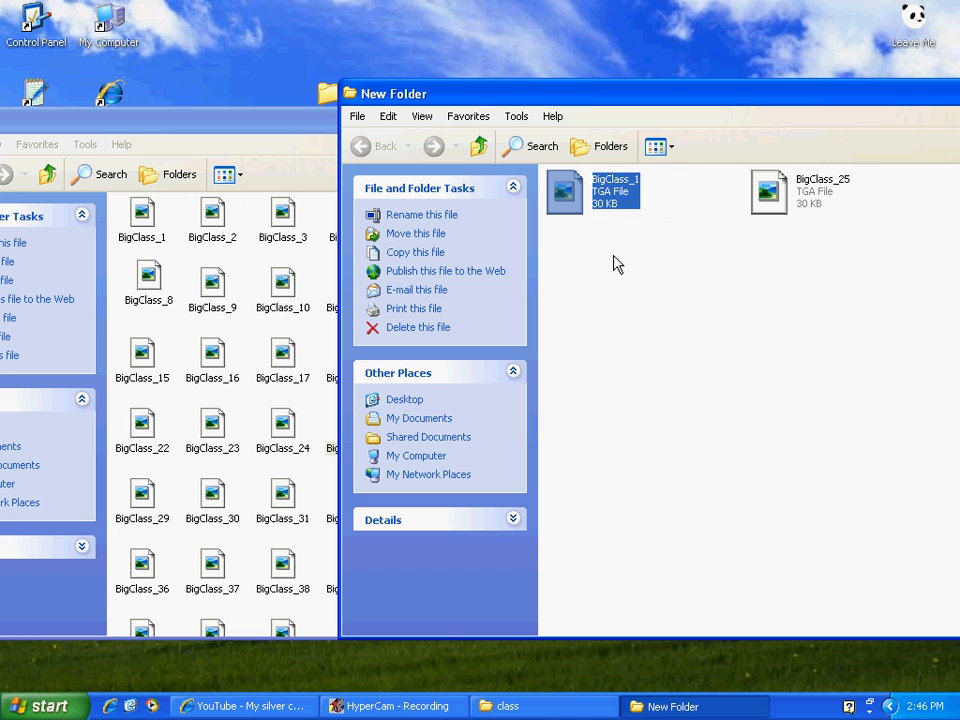
{"action": "mouse_move", "coordinate": [315, 123]}
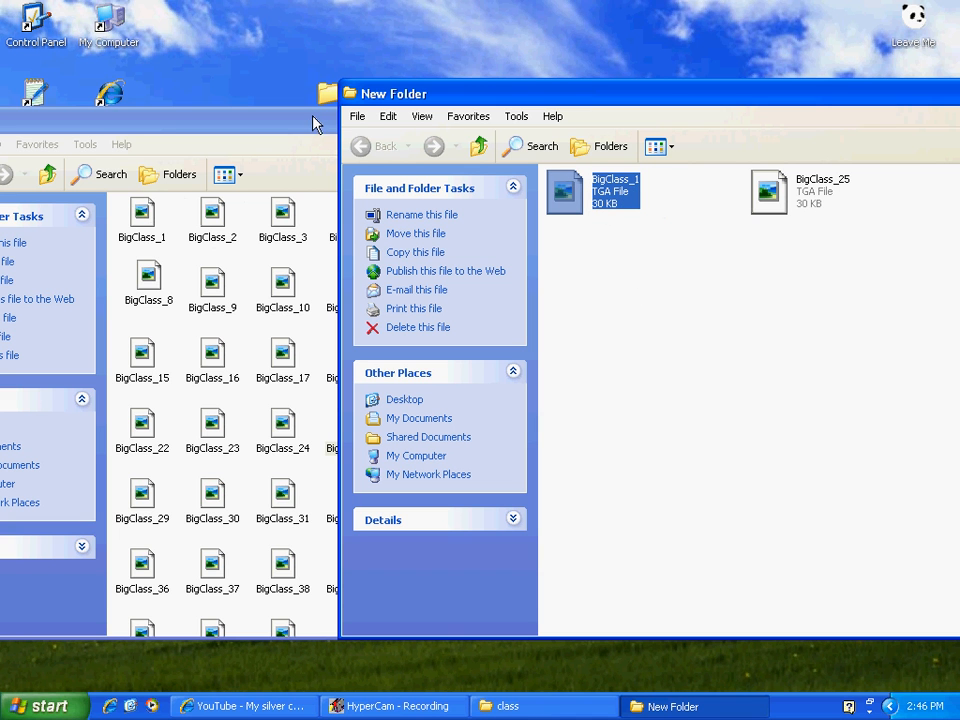
{"action": "mouse_move", "coordinate": [753, 261]}
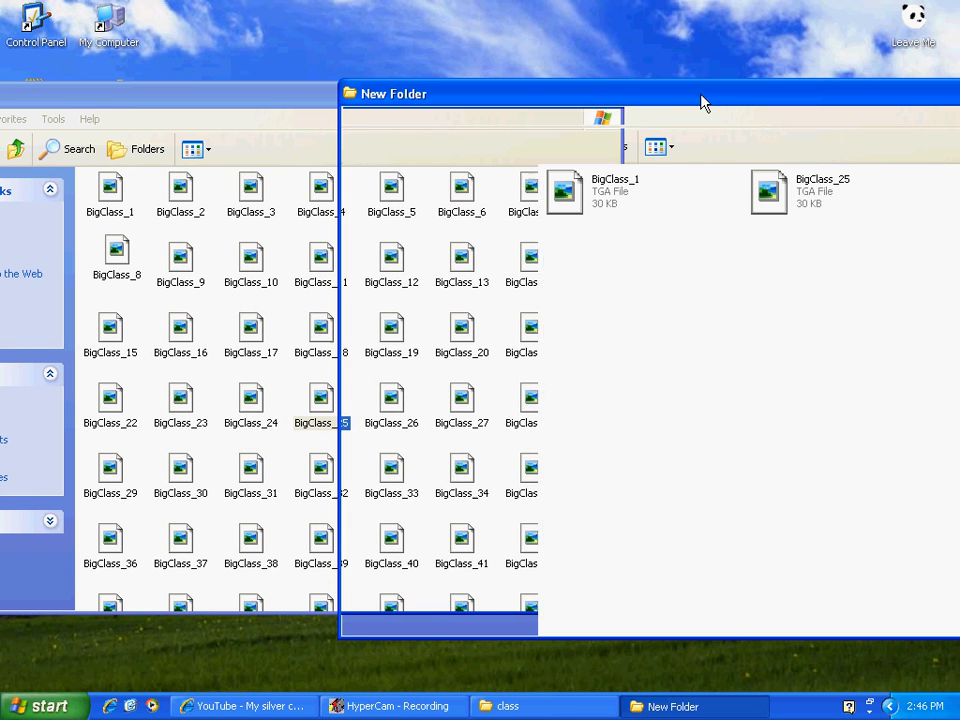
Close the New Folder window, leaving the class folder window showing.
{"action": "left_click", "coordinate": [600, 147]}
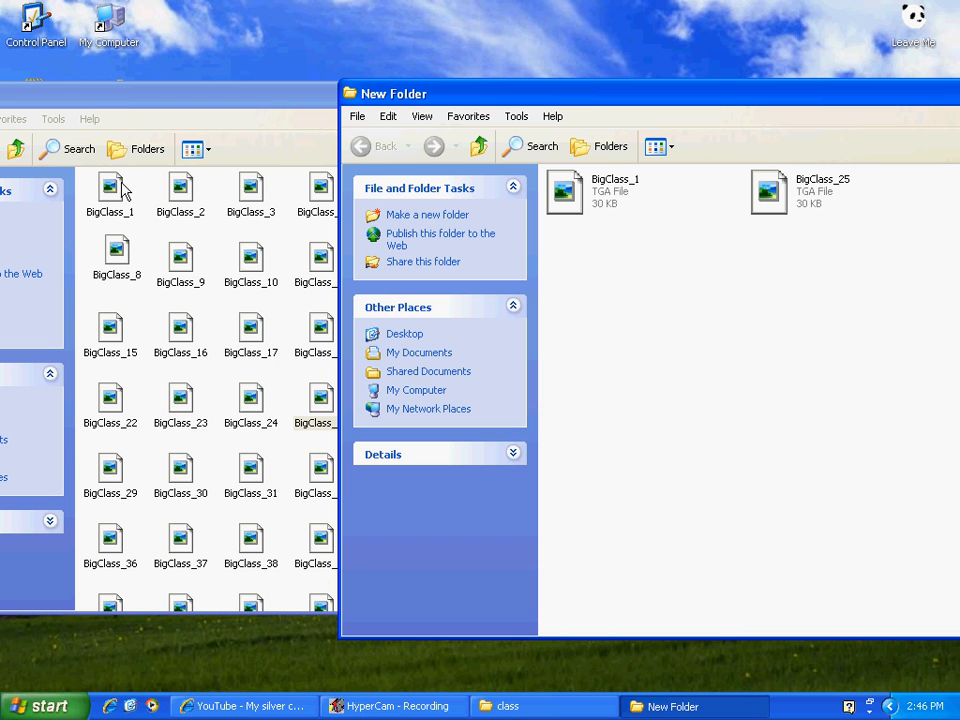
{"action": "mouse_move", "coordinate": [270, 40]}
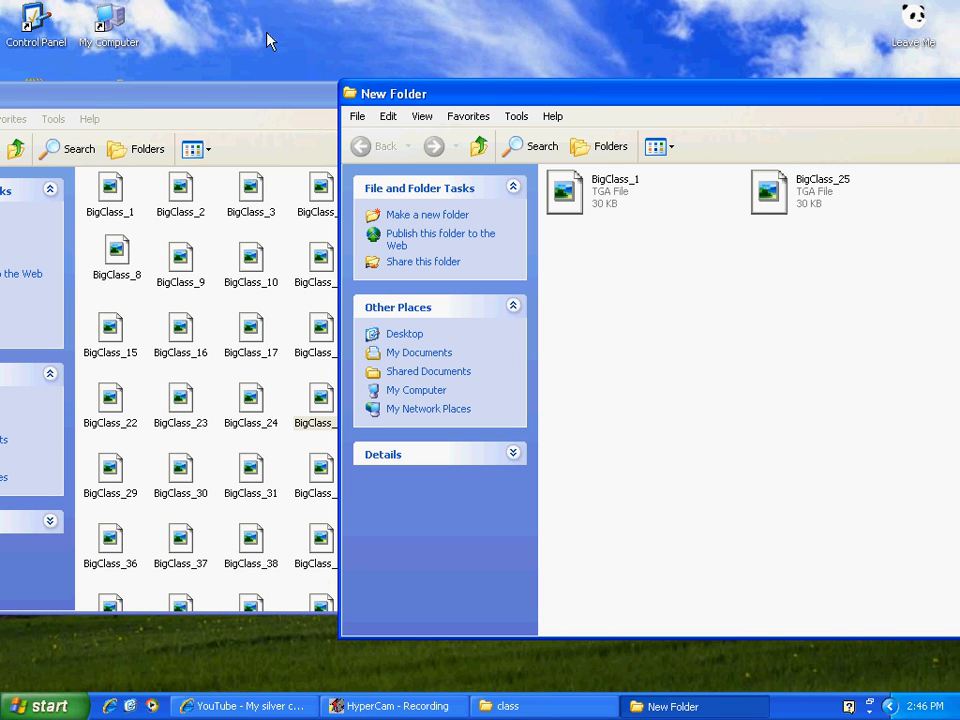
{"action": "mouse_move", "coordinate": [890, 235]}
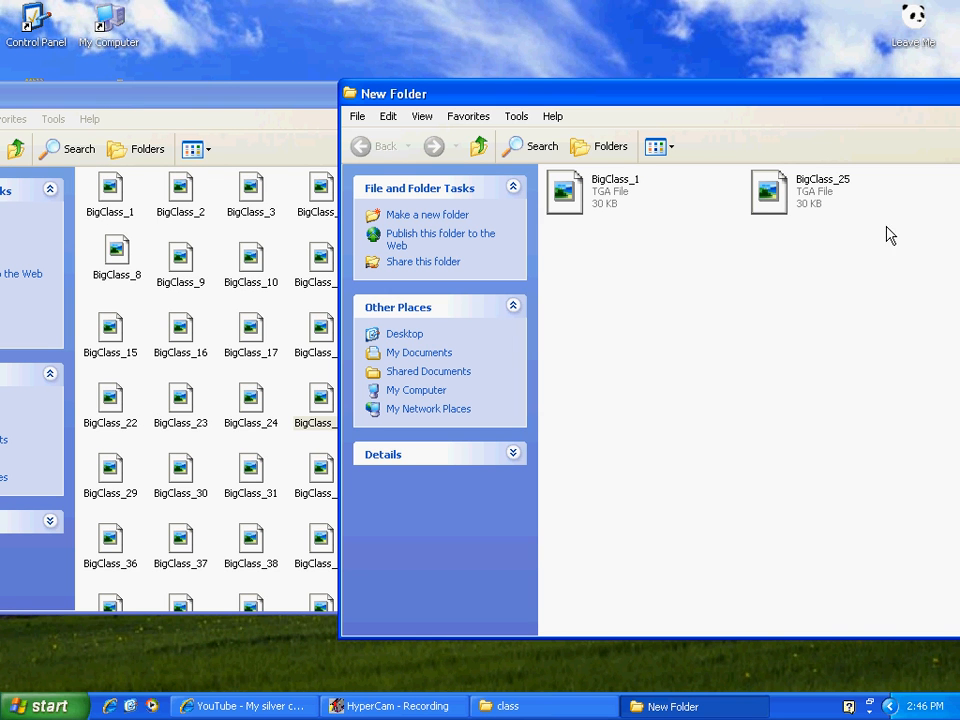
{"action": "mouse_move", "coordinate": [325, 247]}
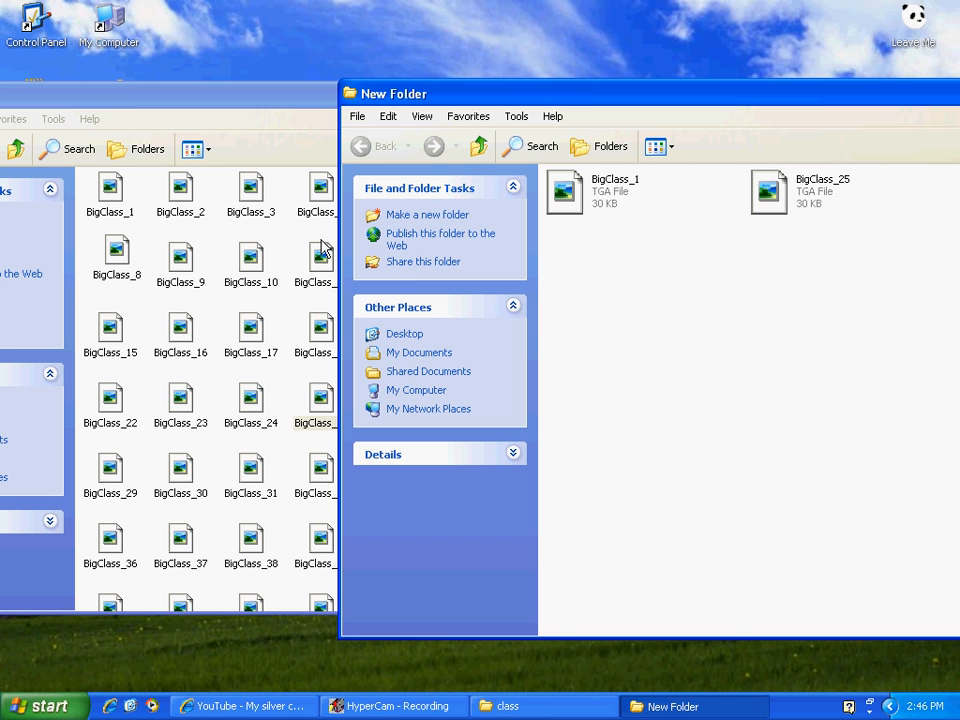
{"action": "mouse_move", "coordinate": [818, 222]}
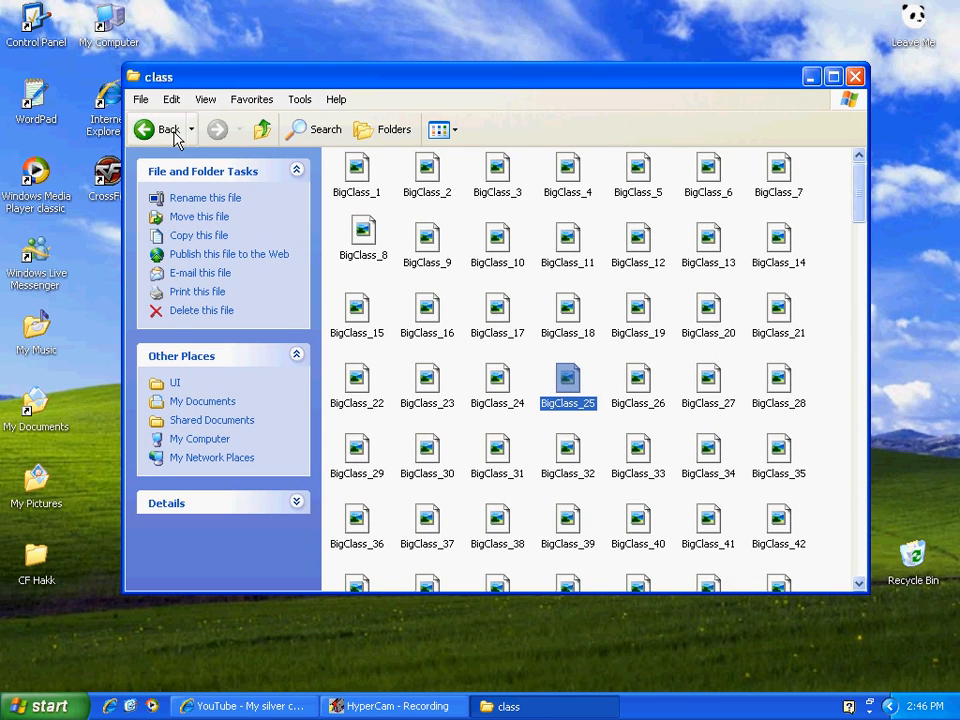
Step back from class through UI, CrossFire and Z8Games toward My Computer.
{"action": "left_click", "coordinate": [145, 129]}
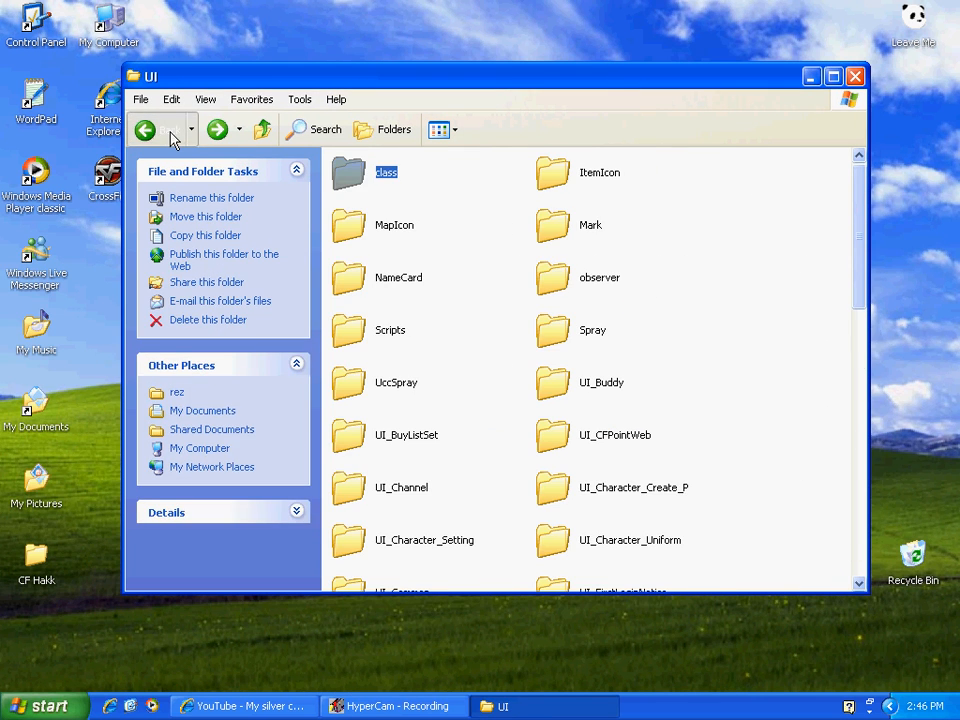
{"action": "left_click", "coordinate": [158, 130]}
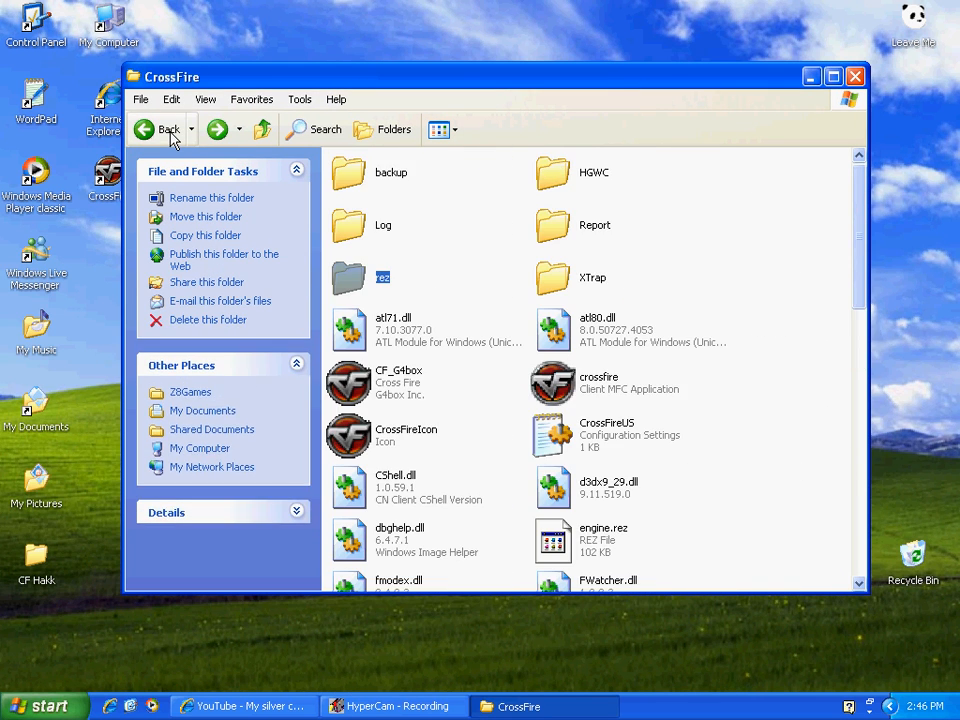
{"action": "left_click", "coordinate": [158, 129]}
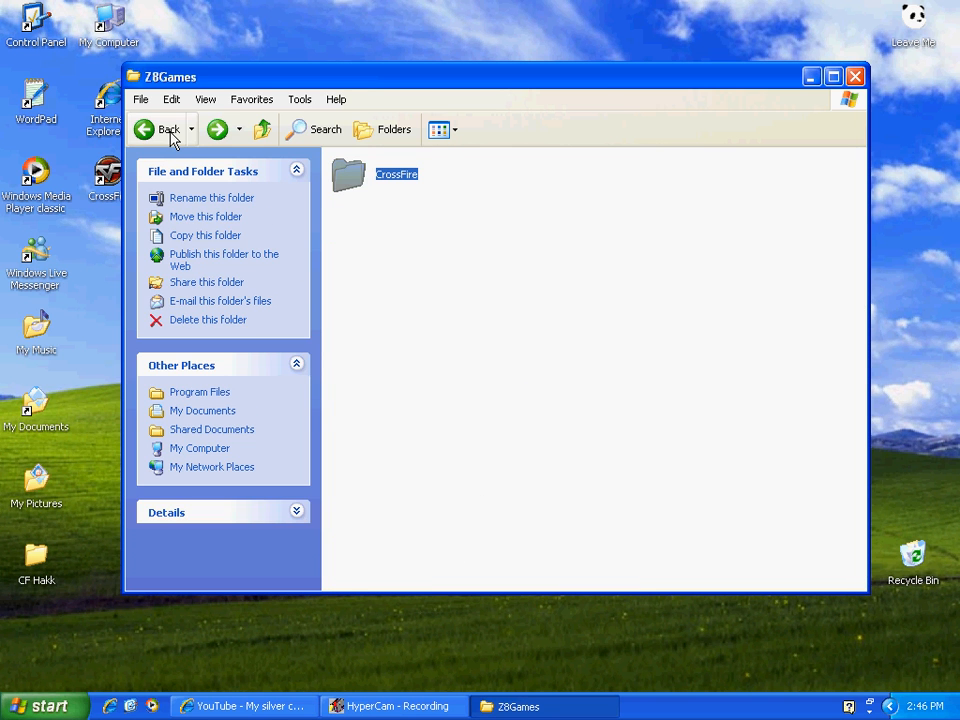
{"action": "left_click", "coordinate": [168, 129]}
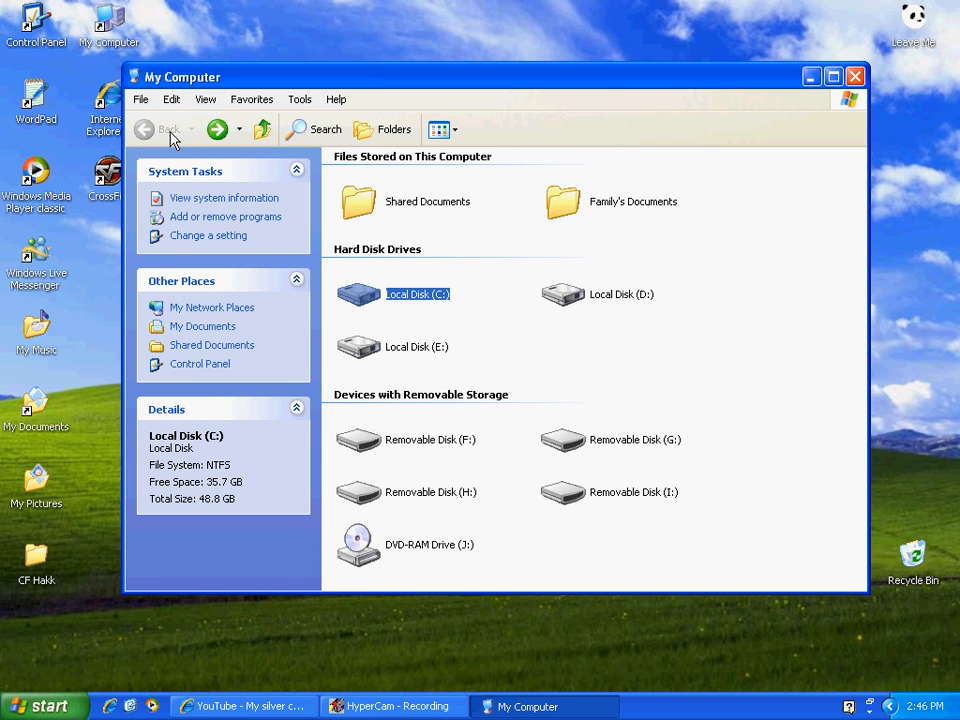
{"action": "mouse_move", "coordinate": [418, 185]}
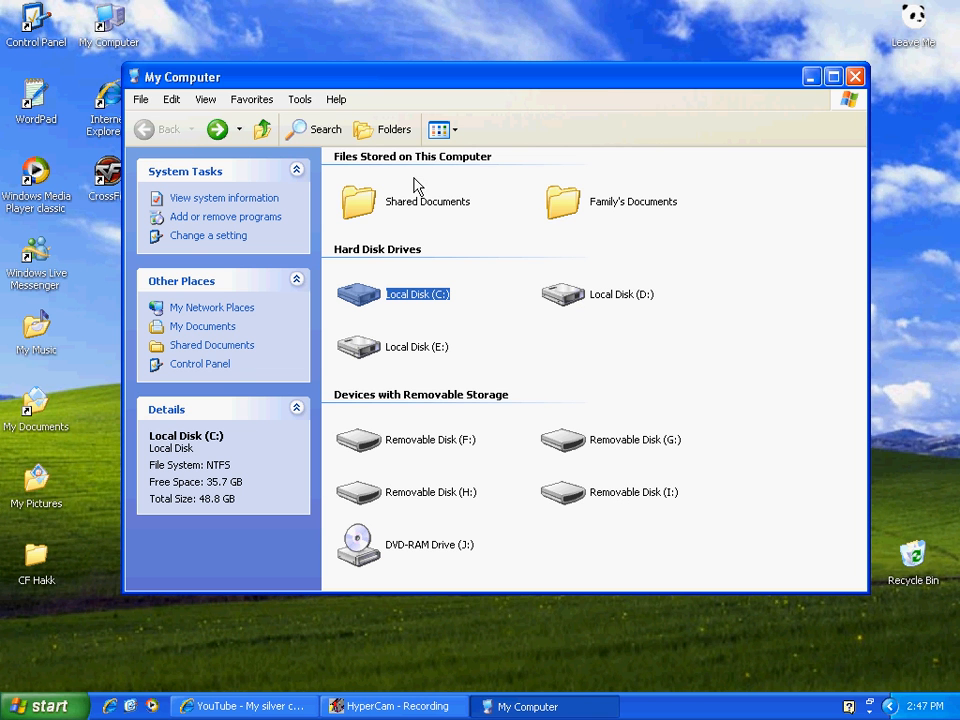
{"action": "mouse_move", "coordinate": [427, 200]}
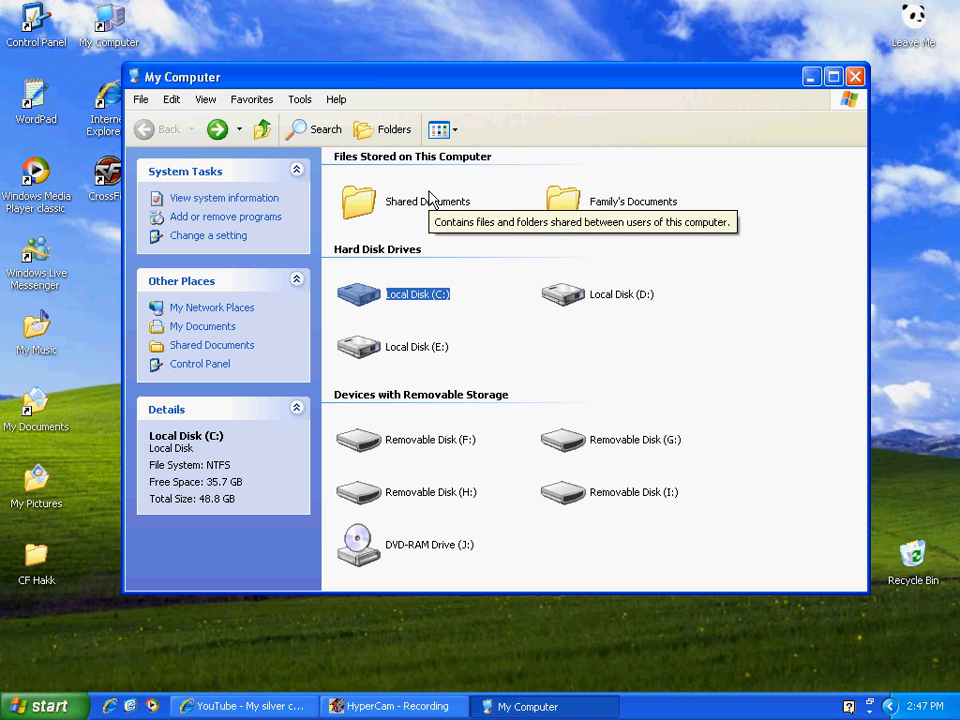